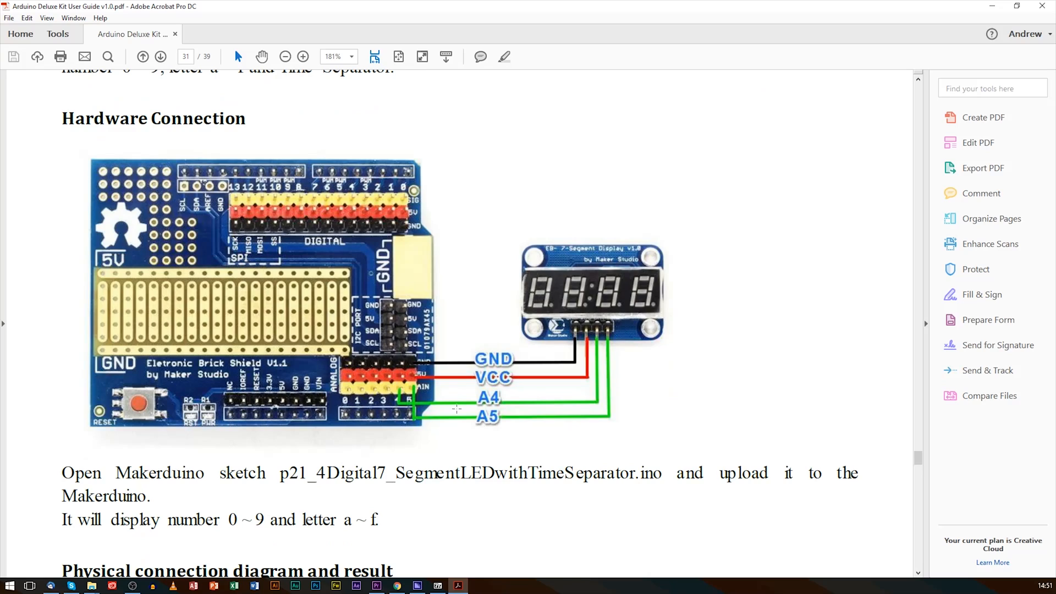
Scroll from page 31 past the Soft Keypad experiment down to the RFID reader results on page 35.
{"action": "left_click", "coordinate": [160, 56]}
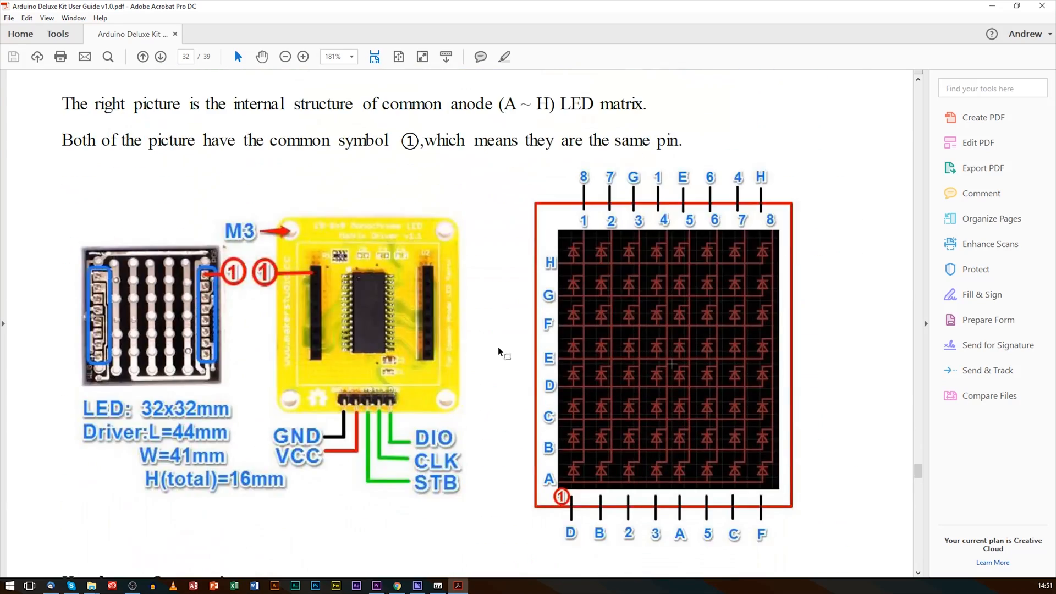
{"action": "scroll", "scroll_direction": "down", "scroll_amount": 3}
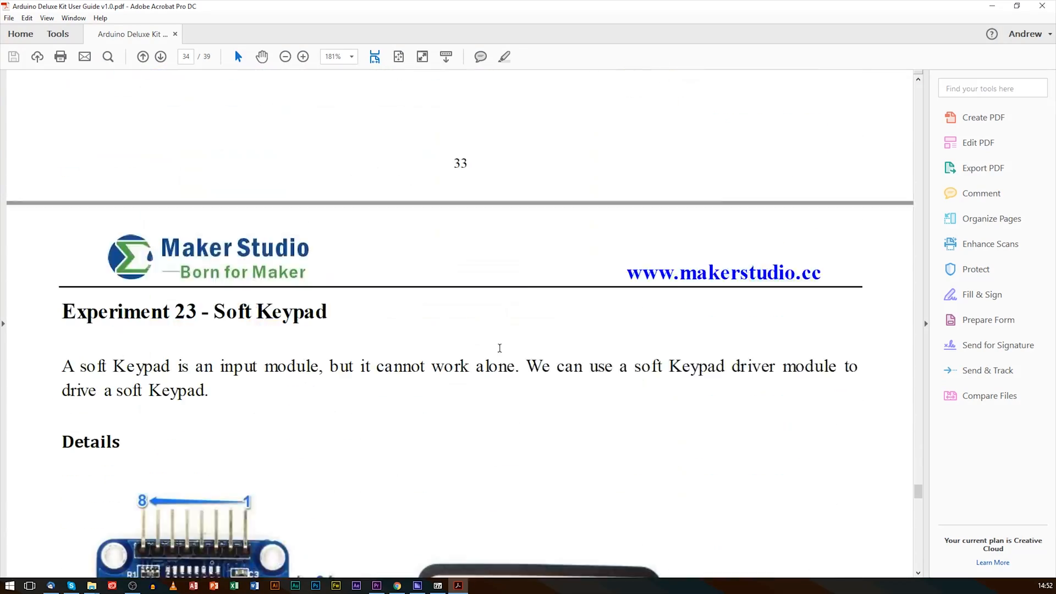
{"action": "scroll", "scroll_direction": "down", "scroll_amount": 3}
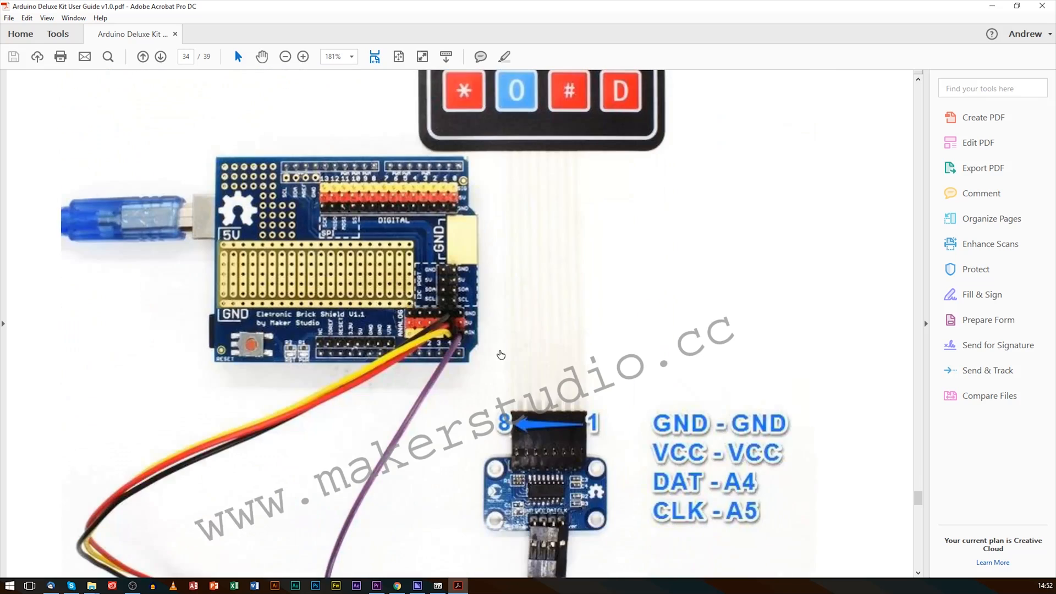
{"action": "left_click", "coordinate": [161, 56]}
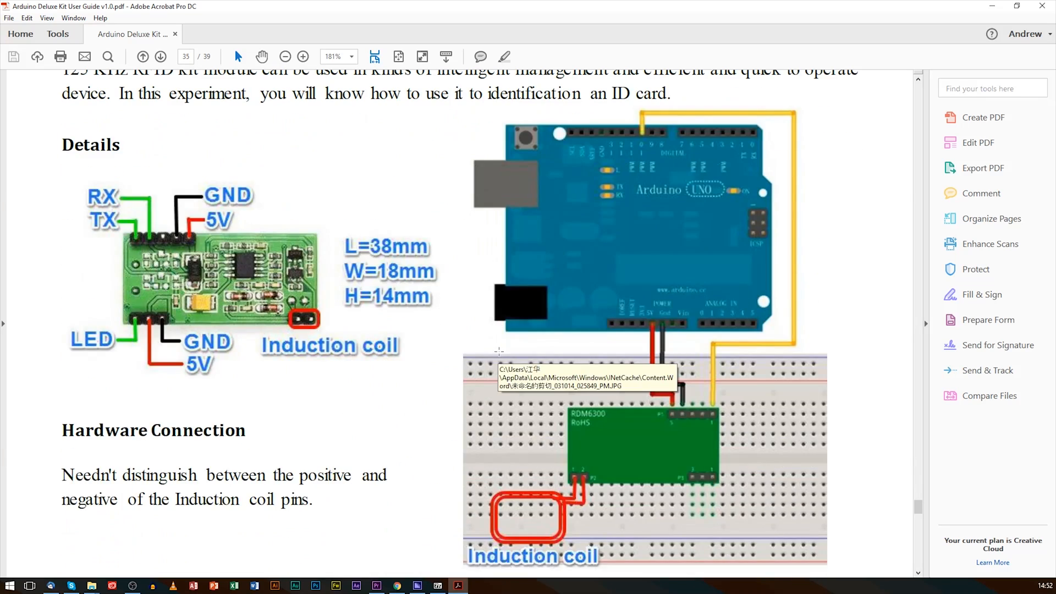
{"action": "scroll", "scroll_direction": "down", "scroll_amount": 3}
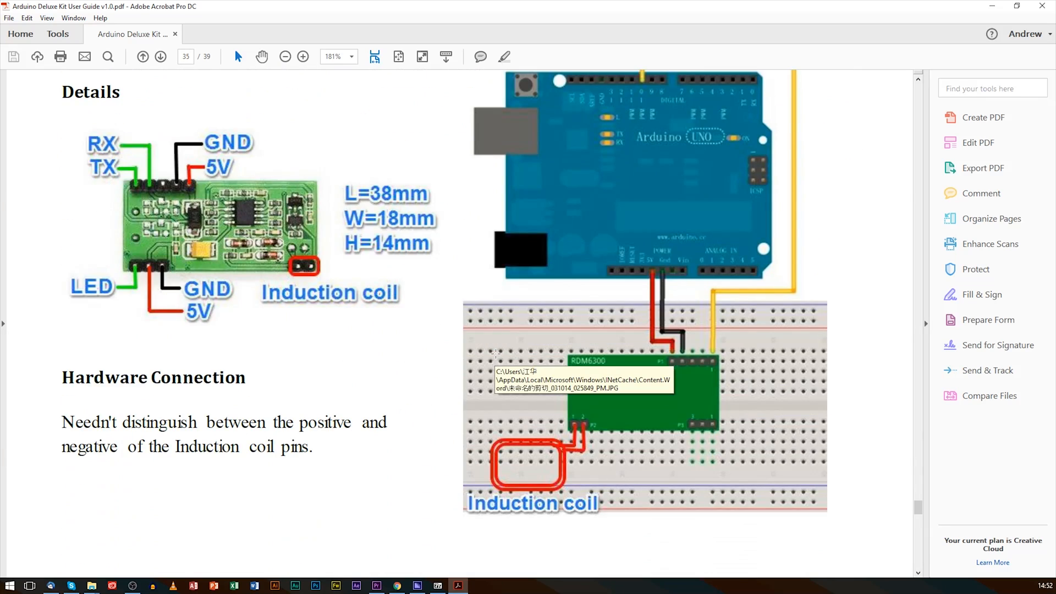
{"action": "scroll", "scroll_direction": "down", "scroll_amount": 3}
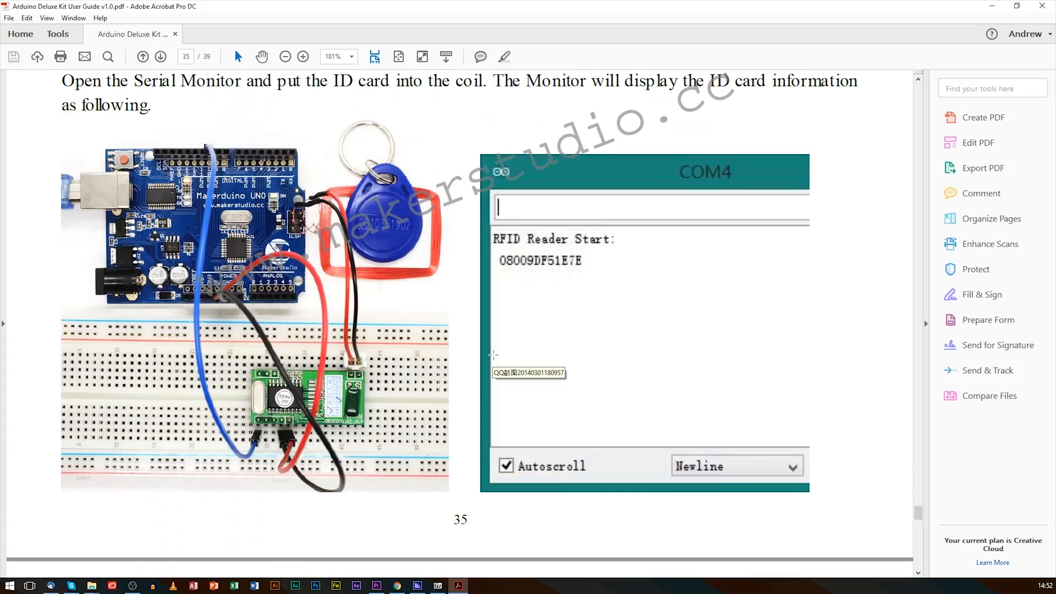